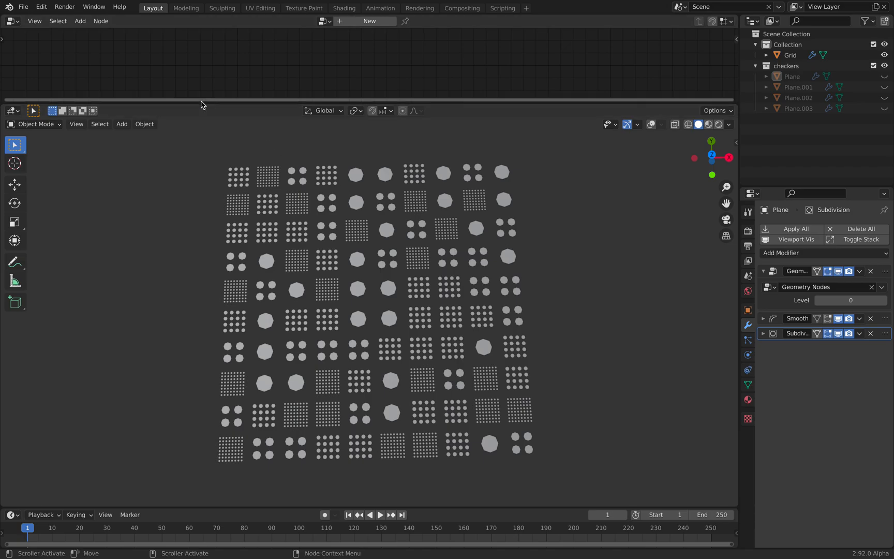
Start a new General scene and delete the default cube, camera and light.
left_click(24, 6)
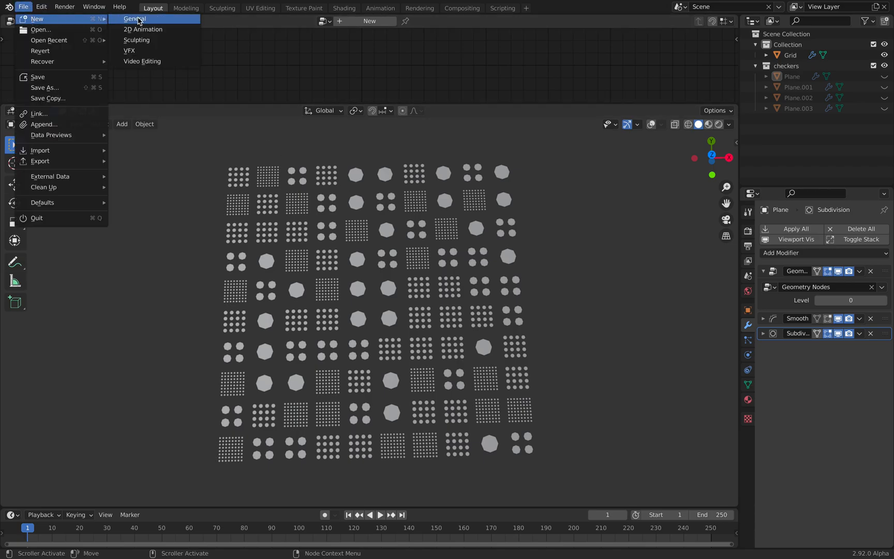
left_click(134, 19)
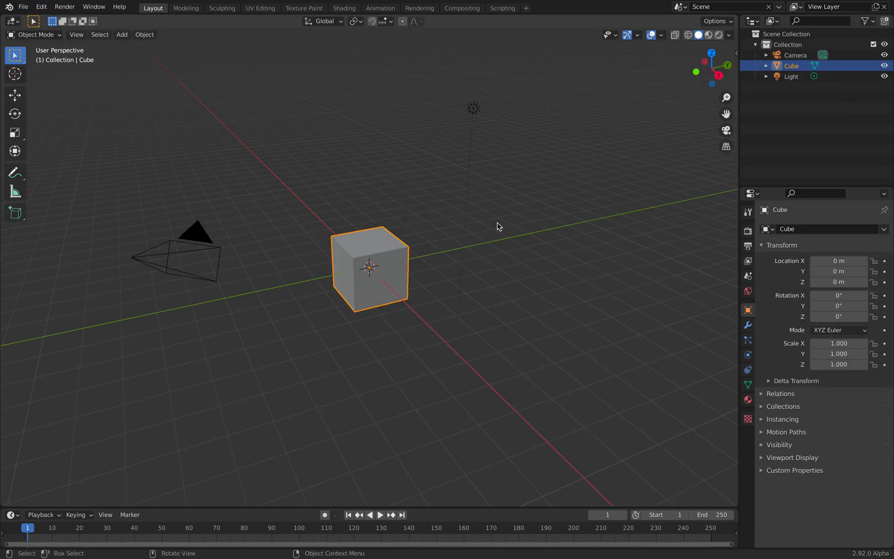
left_click(122, 34)
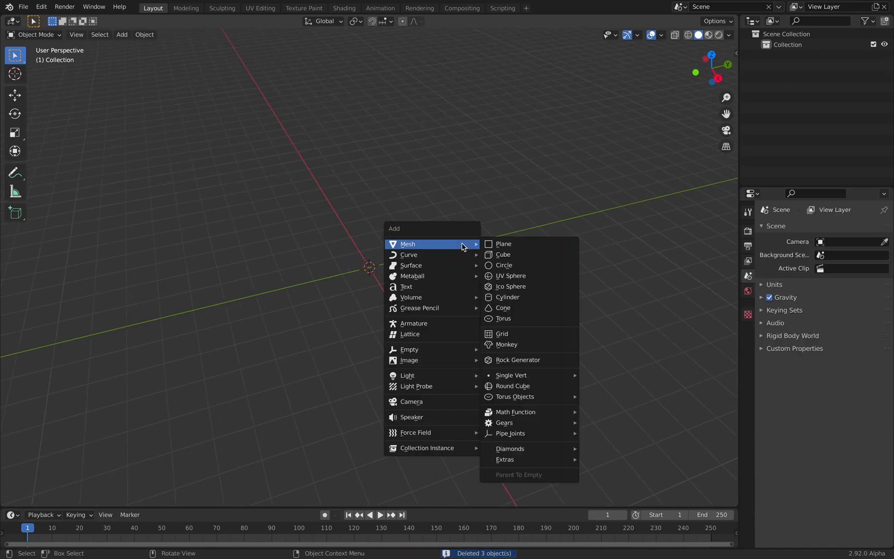
Add a plane in top view and try a Subdivision Surface modifier, adjusting its viewport levels.
left_click(503, 244)
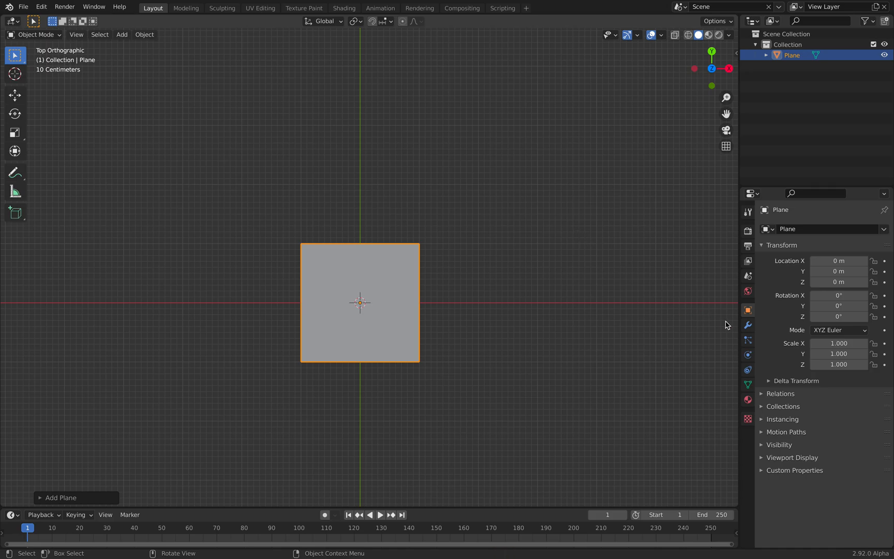
left_click(822, 229)
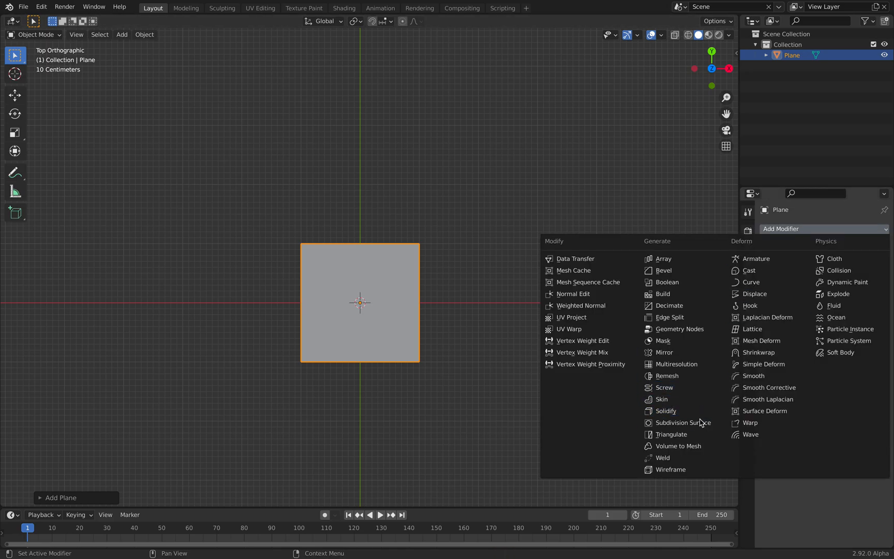
left_click(678, 423)
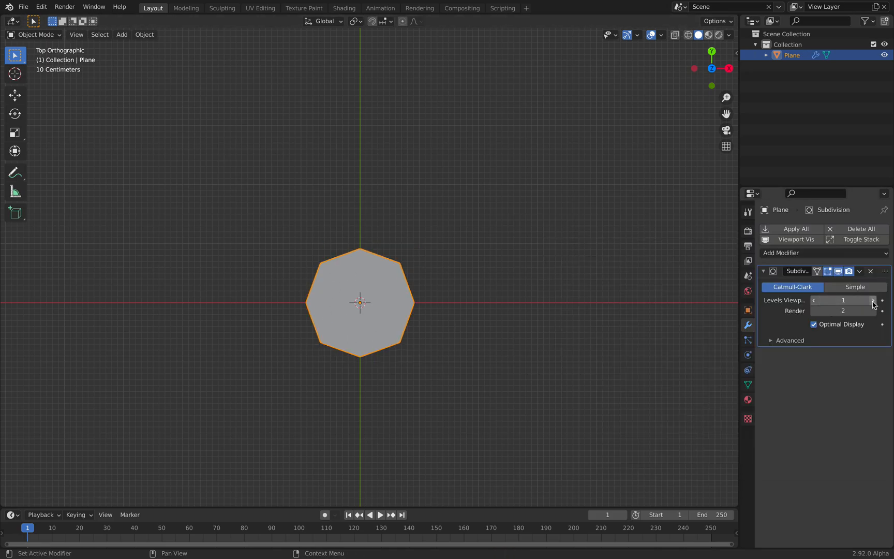
left_click(871, 271)
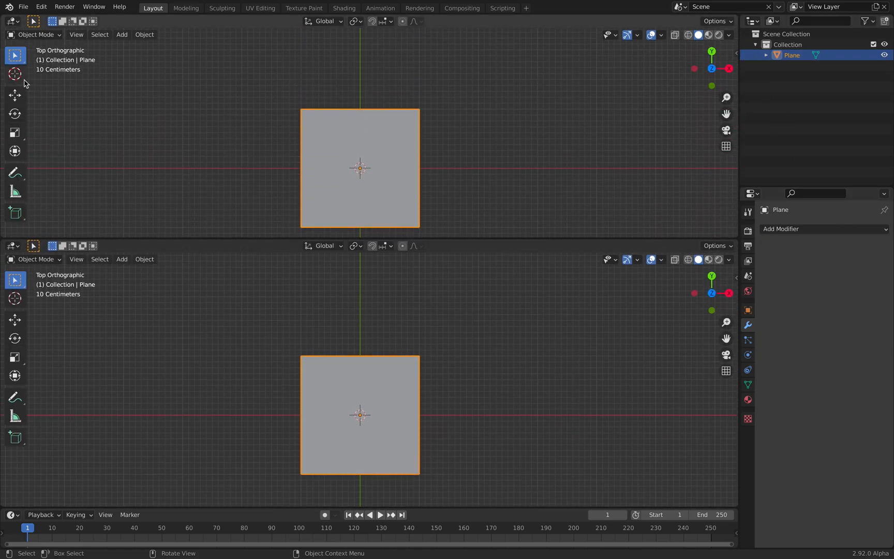
Create a geometry node tree chaining Subdivision Surface into Edge Split, with the angle near 0.
left_click(12, 21)
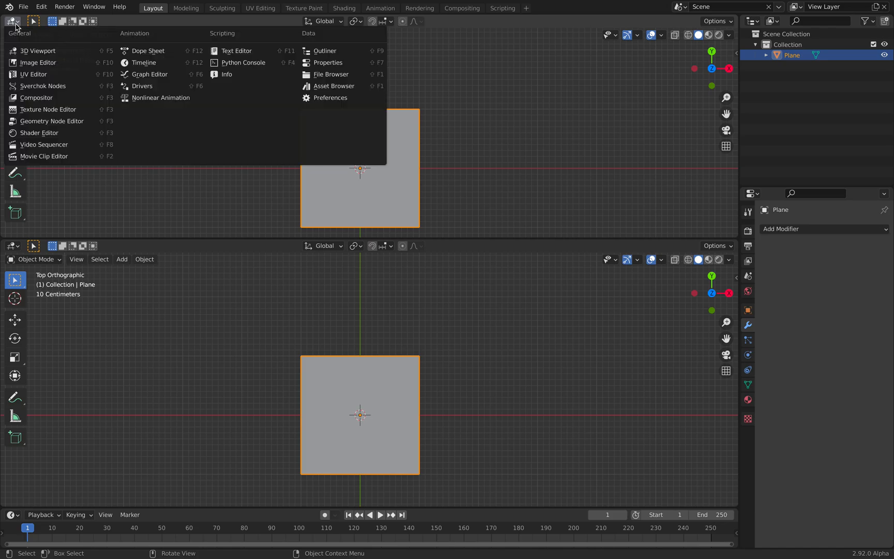
left_click(40, 133)
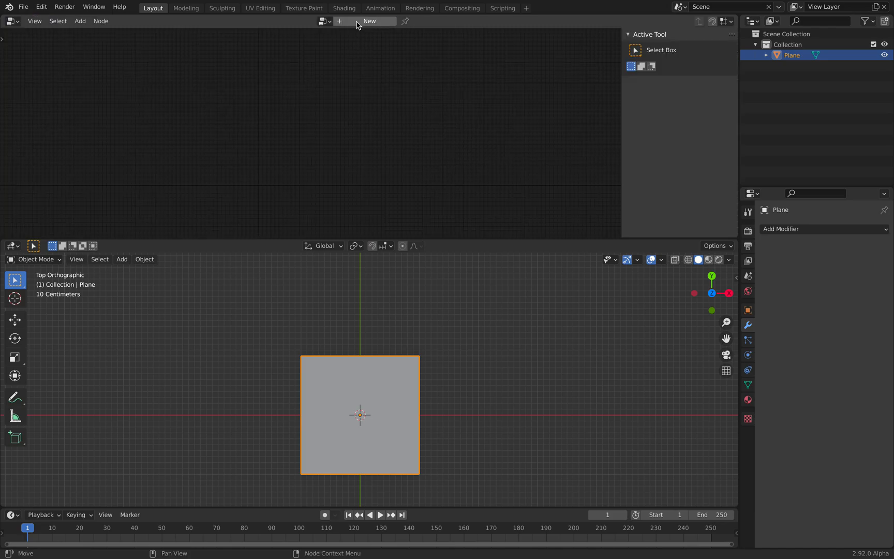
left_click(369, 22)
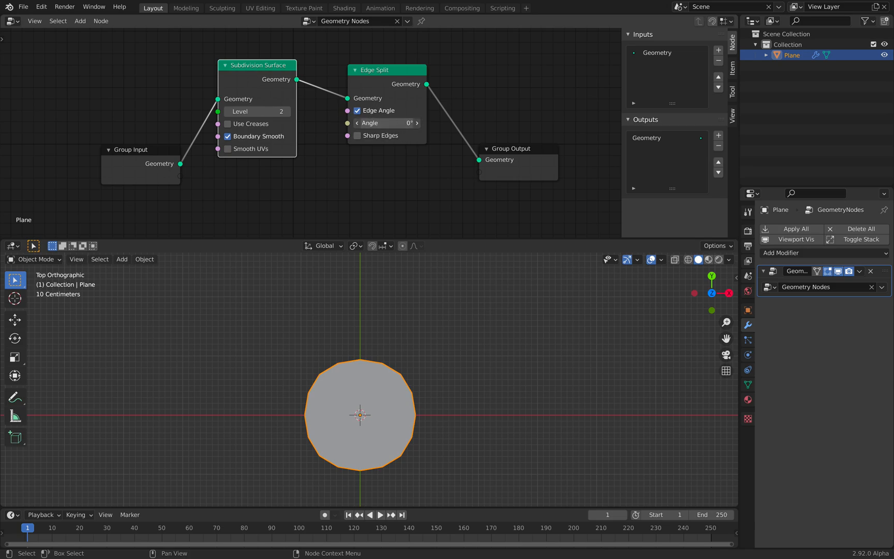
left_click(386, 123)
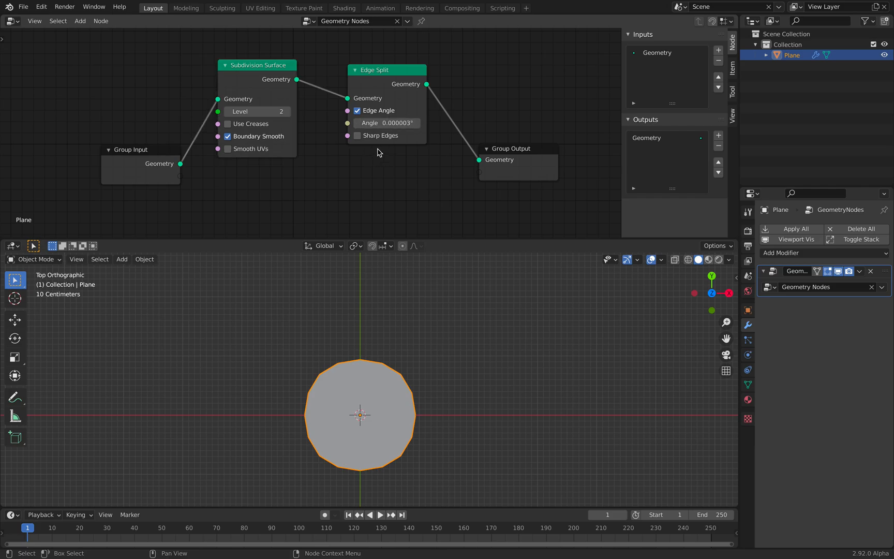
Add a Smooth modifier and drop the Subdivision Surface node Level from 2 to 1.
left_click(821, 287)
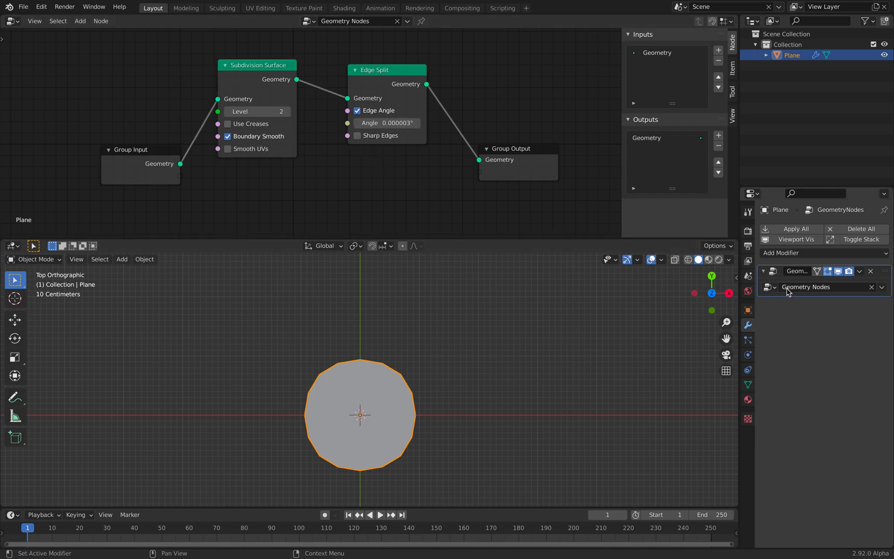
left_click(798, 253)
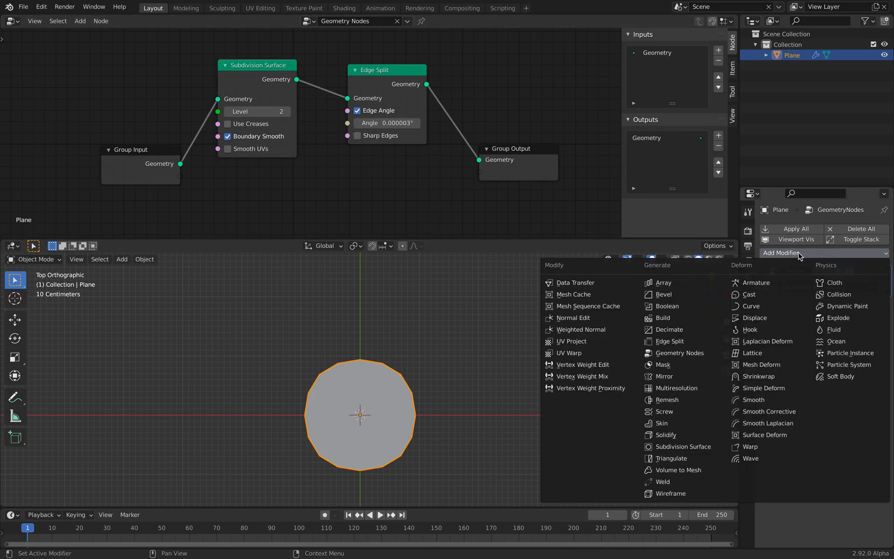
mouse_move(676, 388)
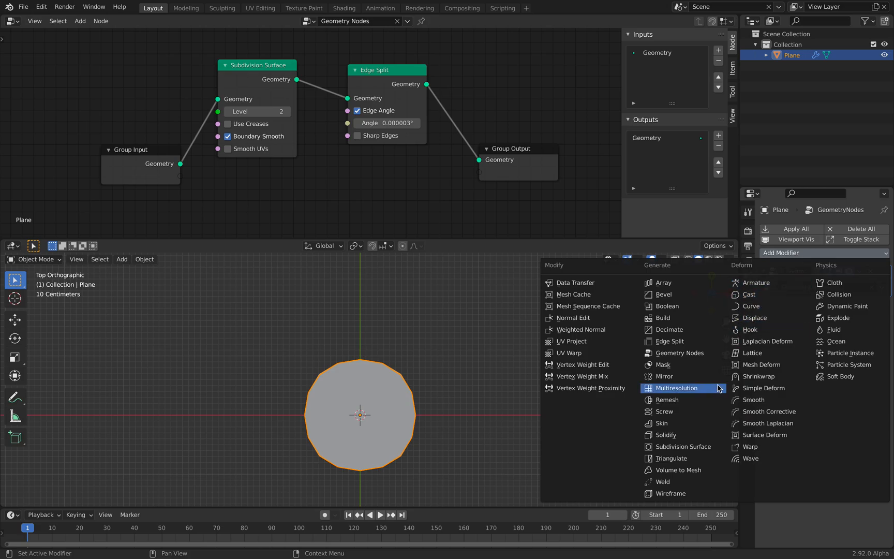
left_click(751, 399)
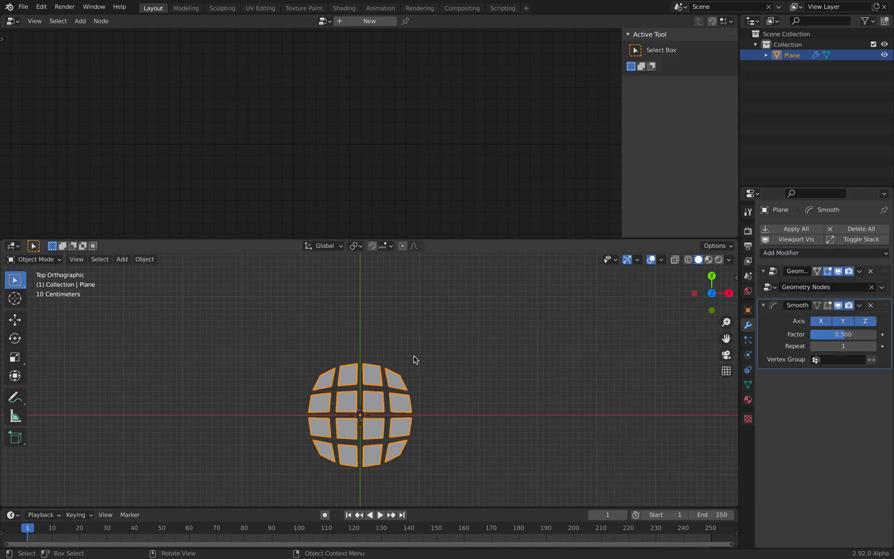
mouse_move(374, 391)
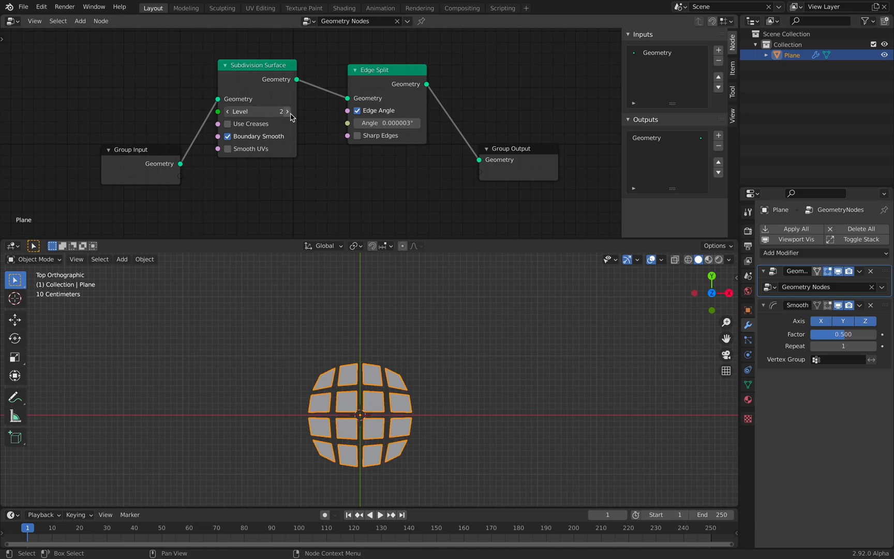
left_click(227, 112)
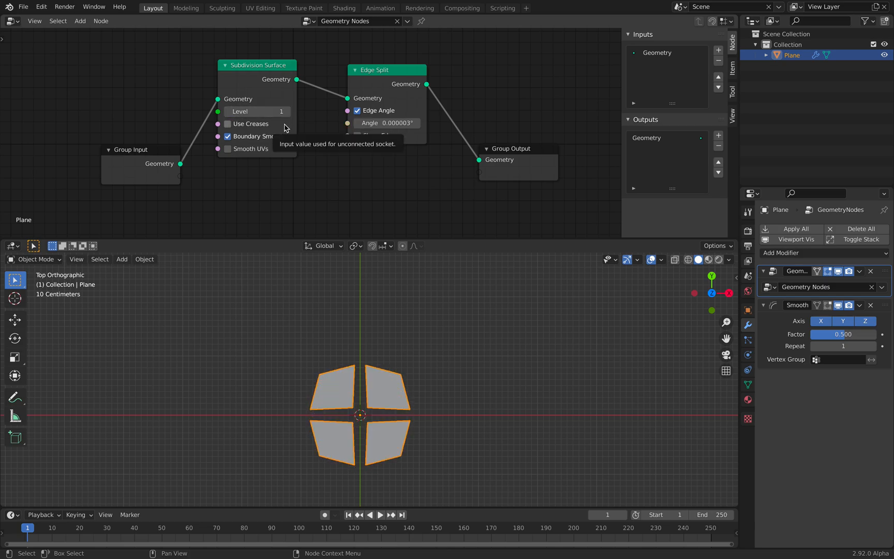
Link the Subdivision Surface node's Level socket to the Group Input, exposing it on the modifier.
left_click(228, 136)
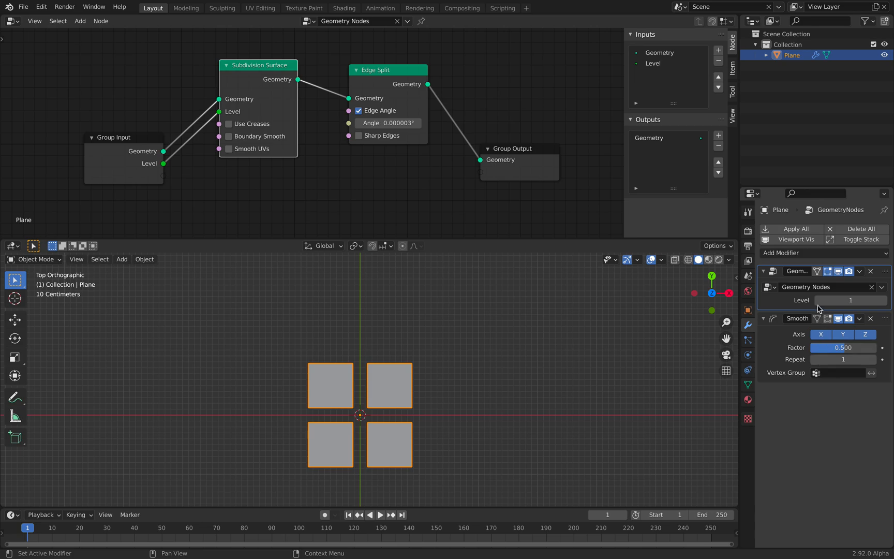
mouse_move(884, 306)
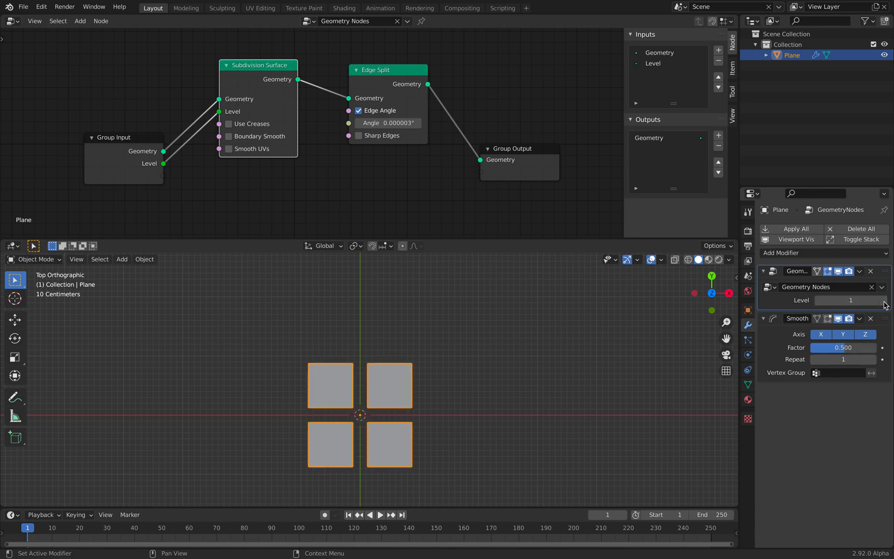
left_click(849, 300)
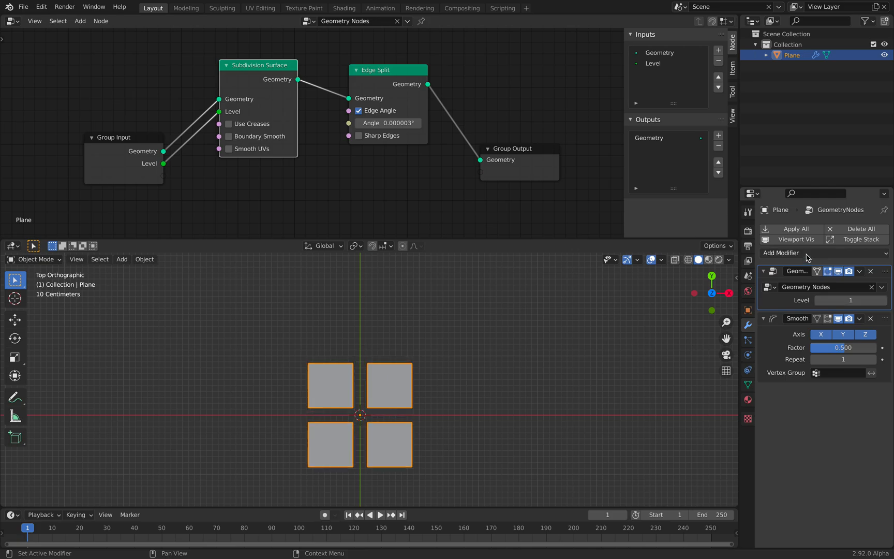
Add a level-2 Subdivision Surface modifier, raise the exposed Level to 3, and open File.
left_click(799, 253)
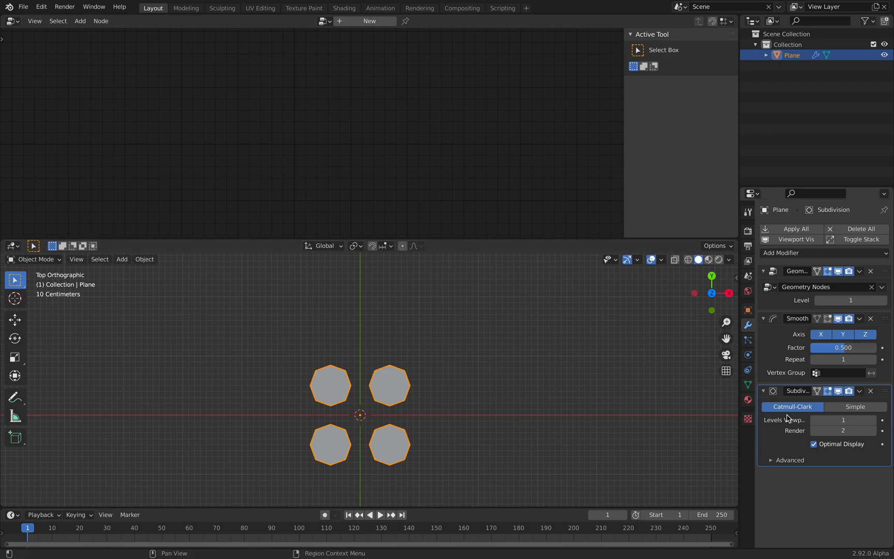
left_click(843, 419)
type("2")
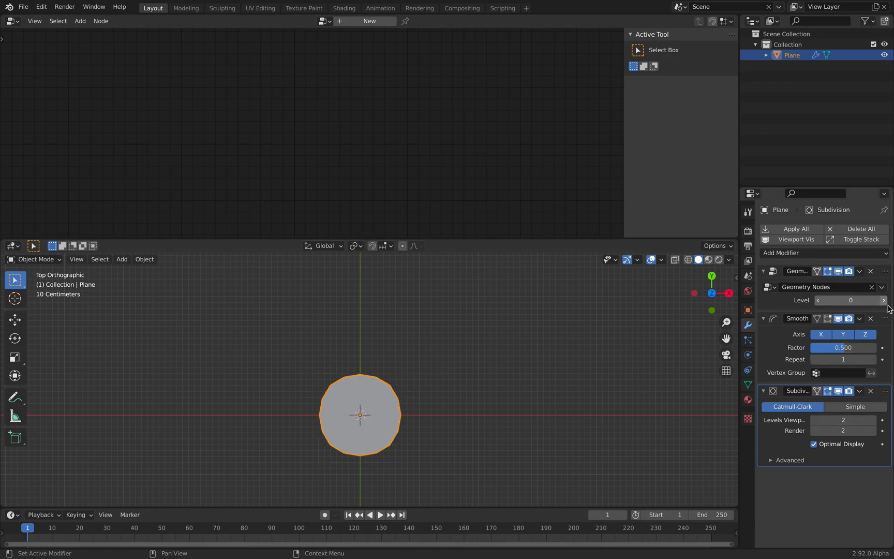
left_click(883, 300)
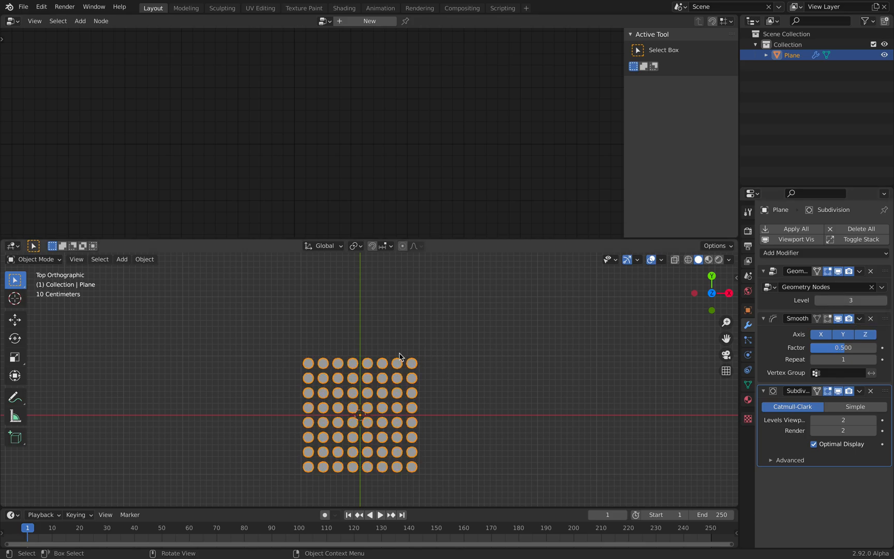
left_click(23, 6)
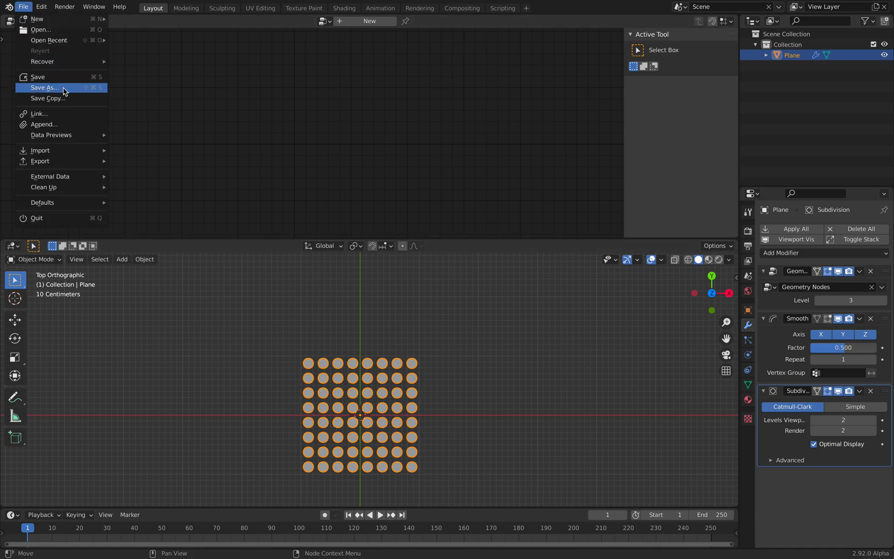
Save the scene to the Desktop as geo_circle_001.blend.
left_click(44, 88)
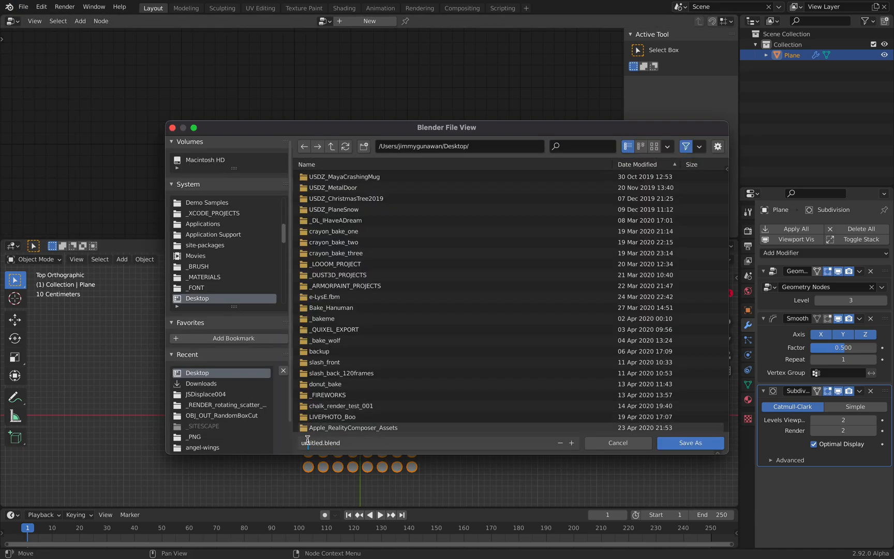
type("geo_circle_001")
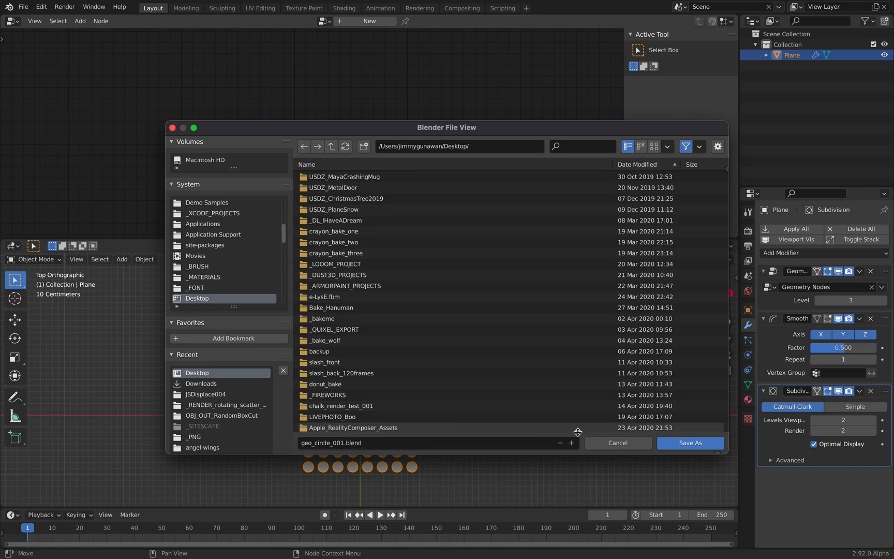
left_click(688, 442)
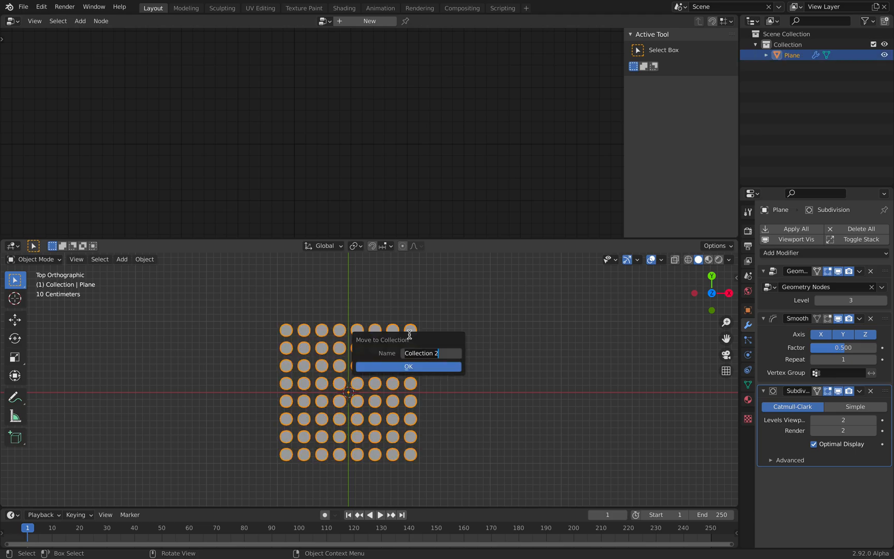
Move the tile plane into a new collection named circles.
type("circle")
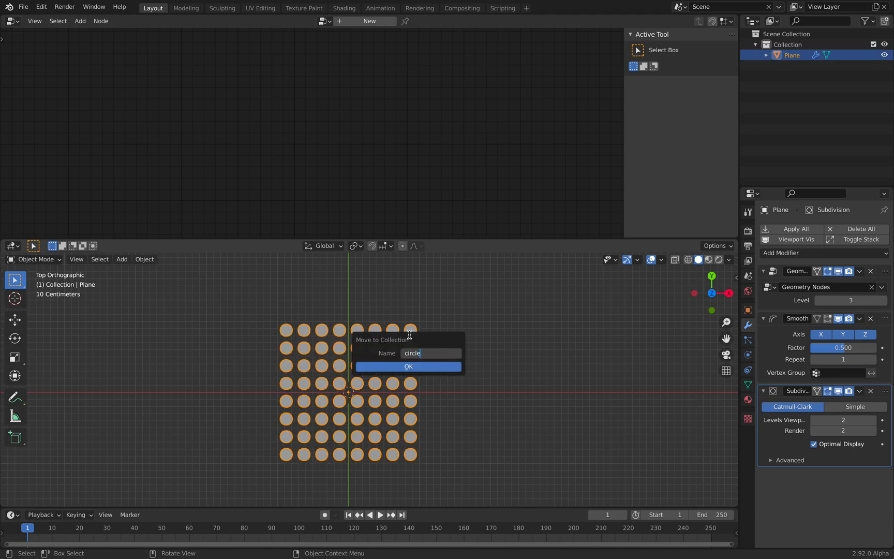
left_click(409, 366)
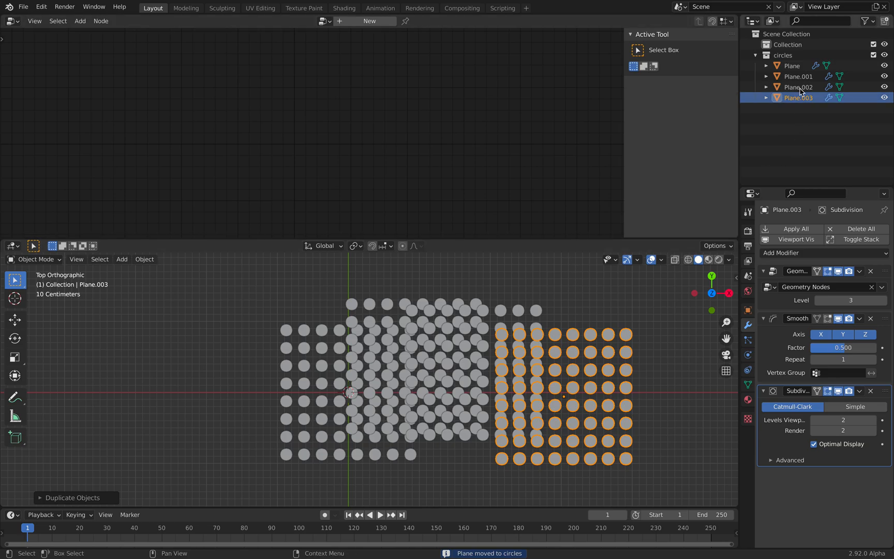
Give Plane and Plane.002 different Level values for varied circle sizes, then save.
left_click(793, 65)
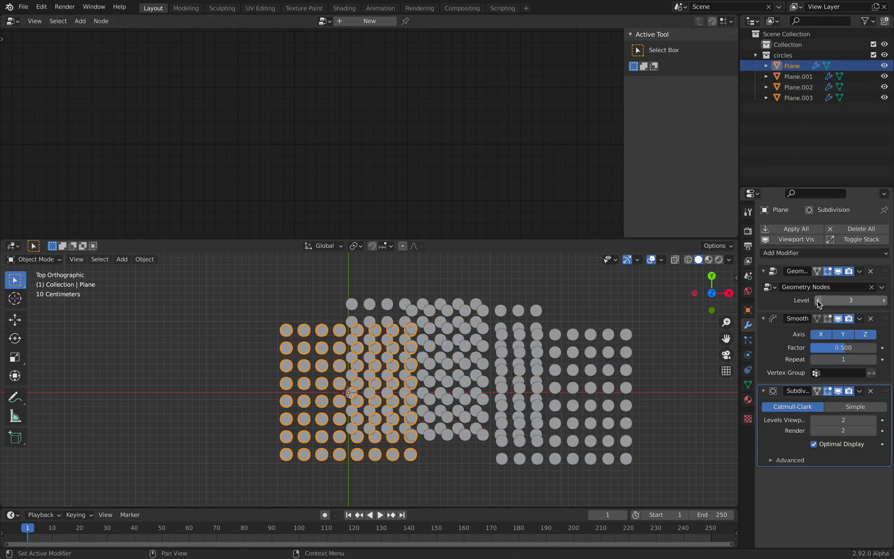
left_click(798, 76)
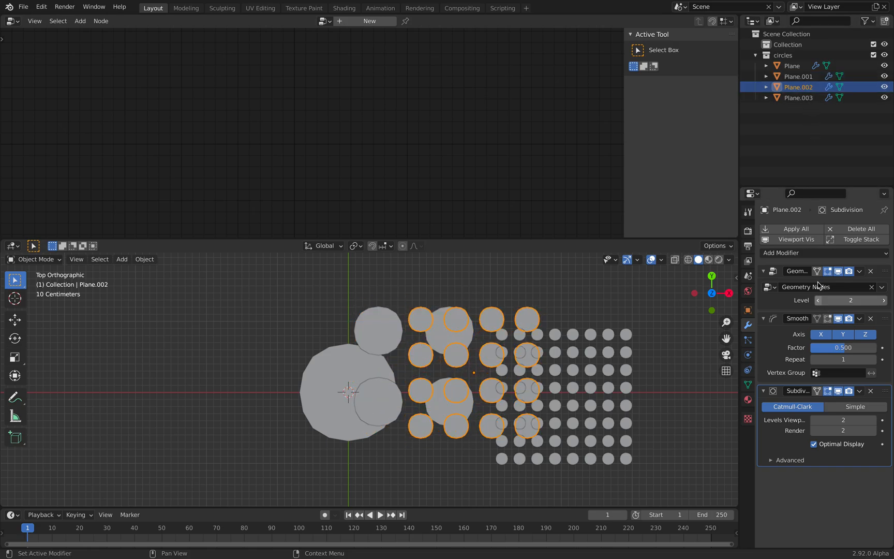
left_click(798, 97)
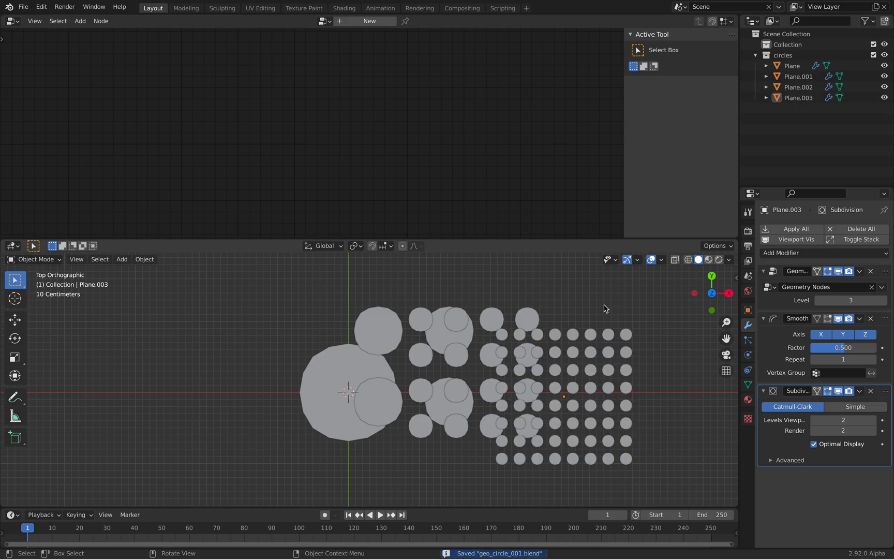
key("a")
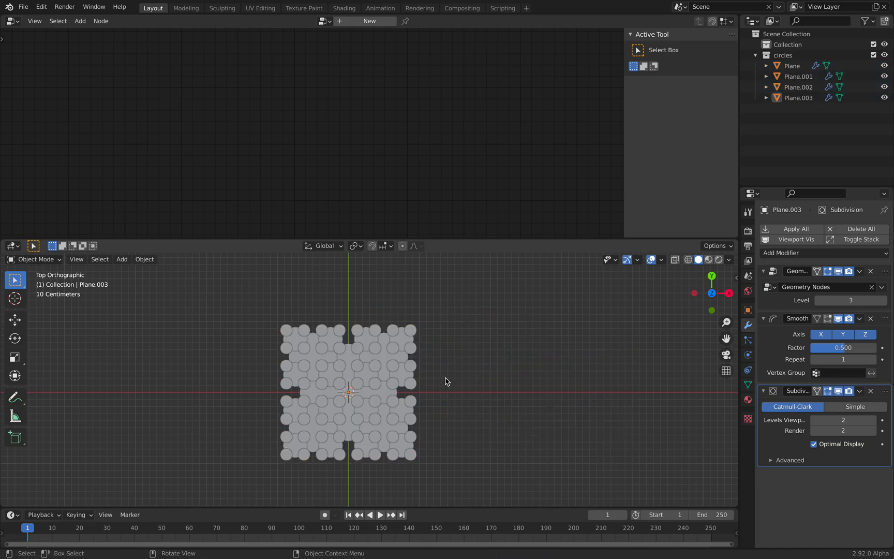
Move all tile variants back to the world origin and add a new plane.
key("ctrl+s")
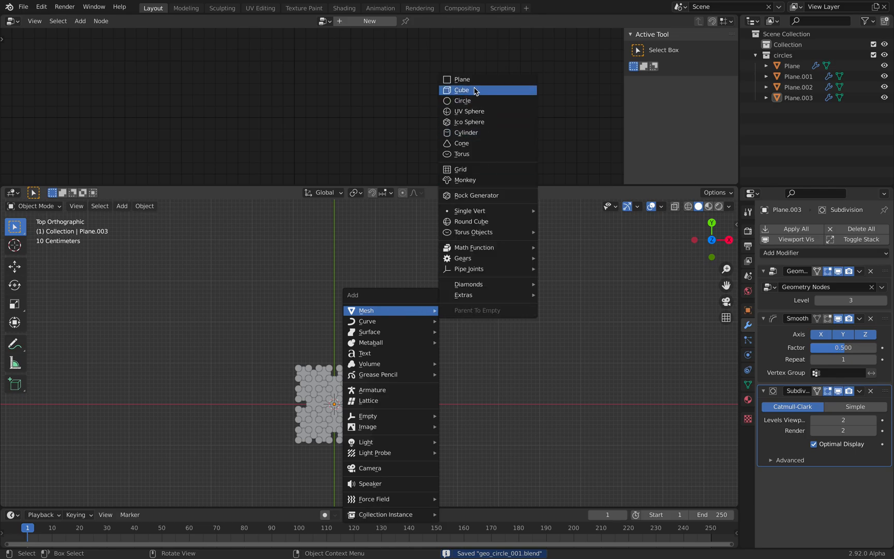
left_click(462, 79)
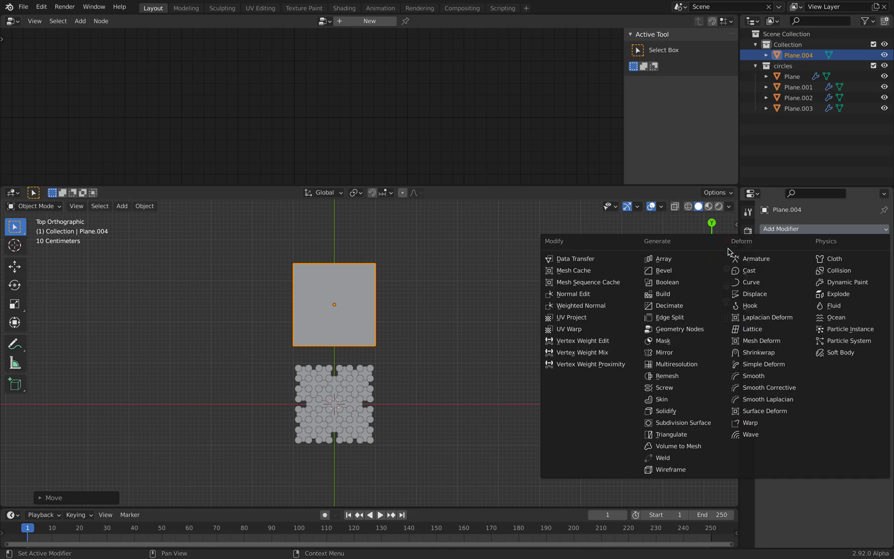
Add two Array modifiers to Plane.004, repeating it 4 times along X and Y.
left_click(663, 258)
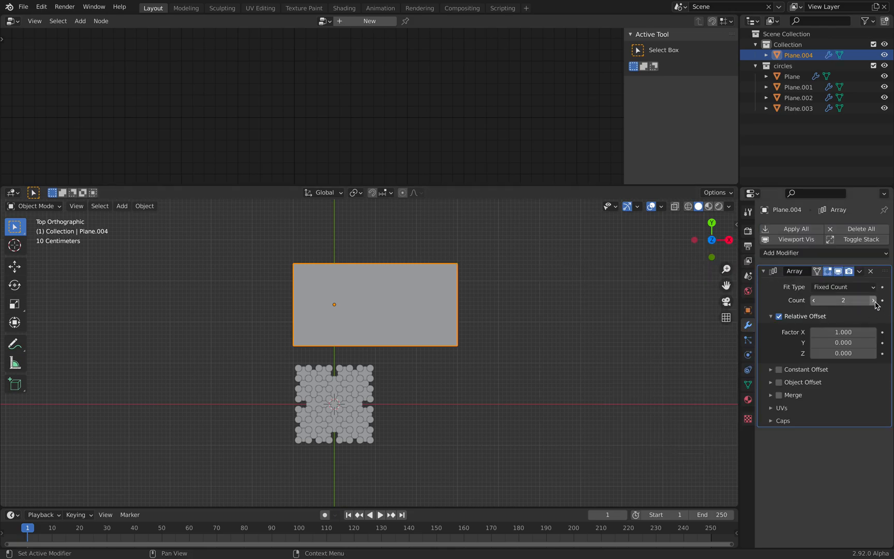
left_click(873, 300)
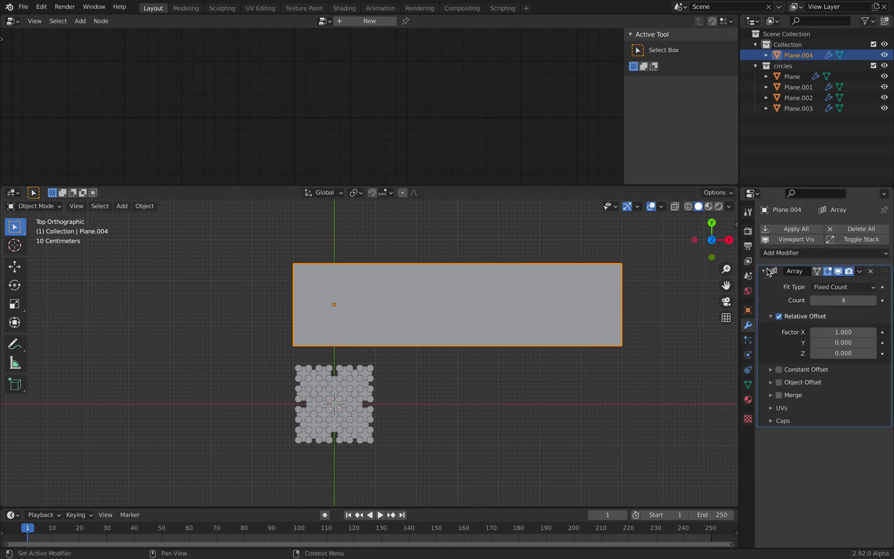
left_click(793, 252)
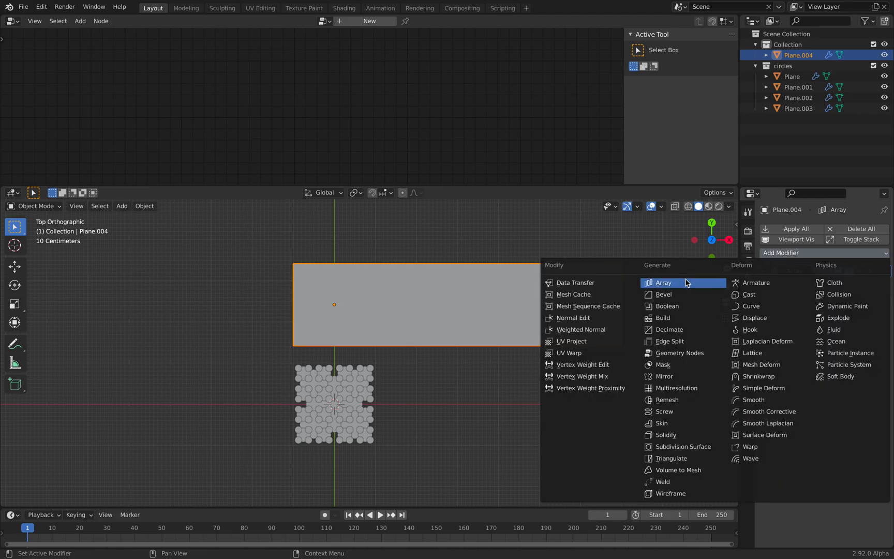
left_click(664, 283)
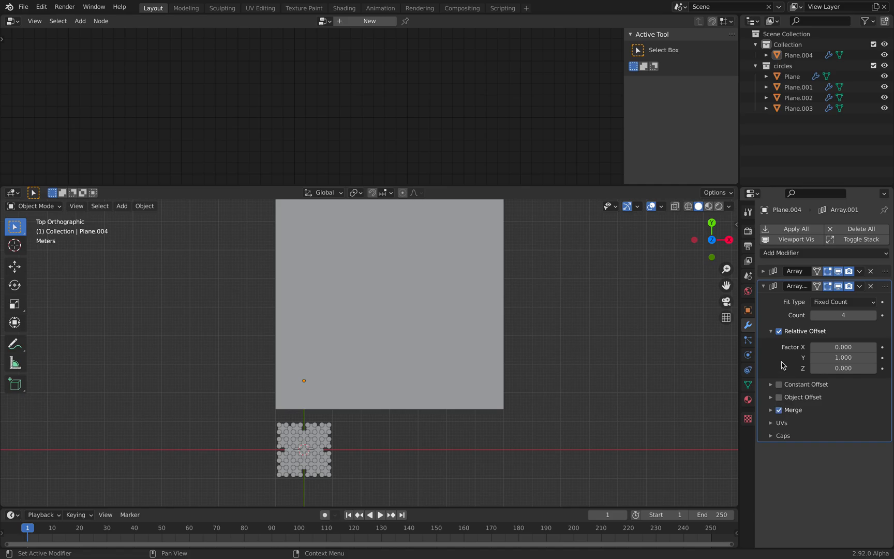
left_click(763, 270)
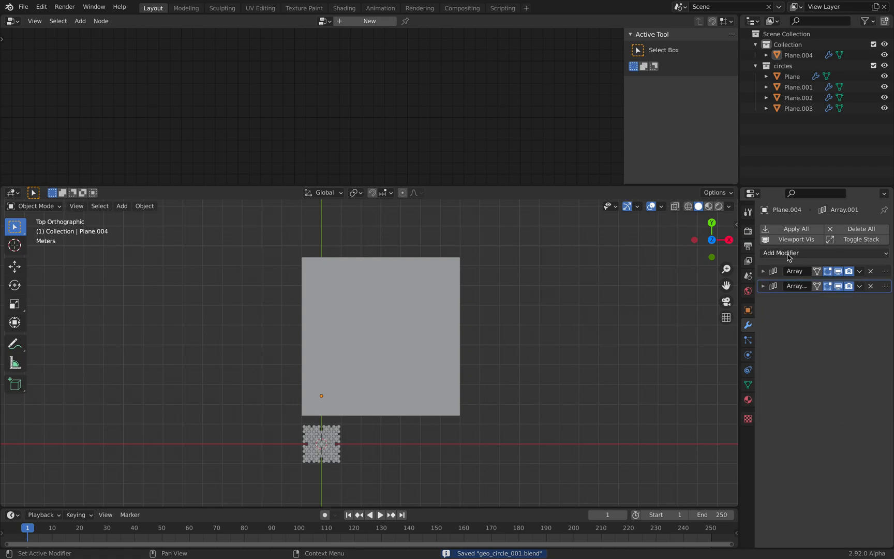
Add a Geometry Nodes modifier to the arrayed plane and place a Point Instance node.
left_click(781, 253)
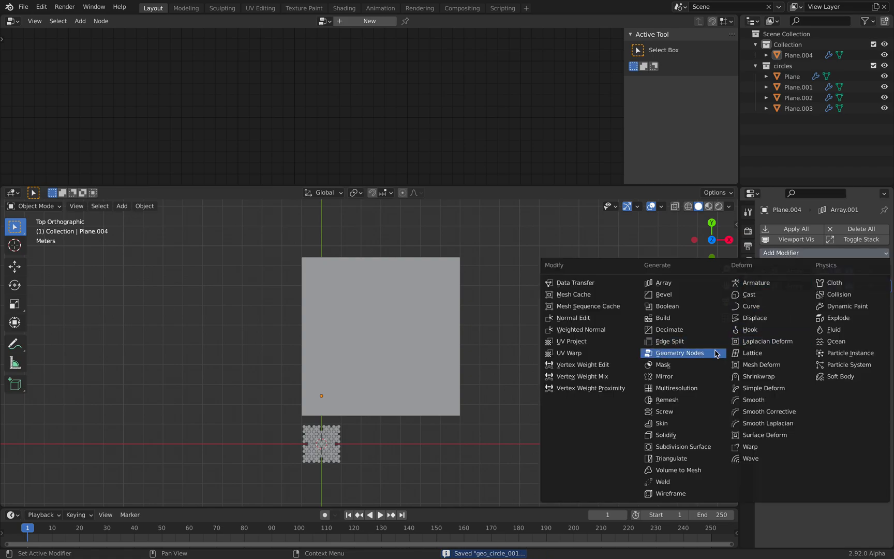
left_click(678, 353)
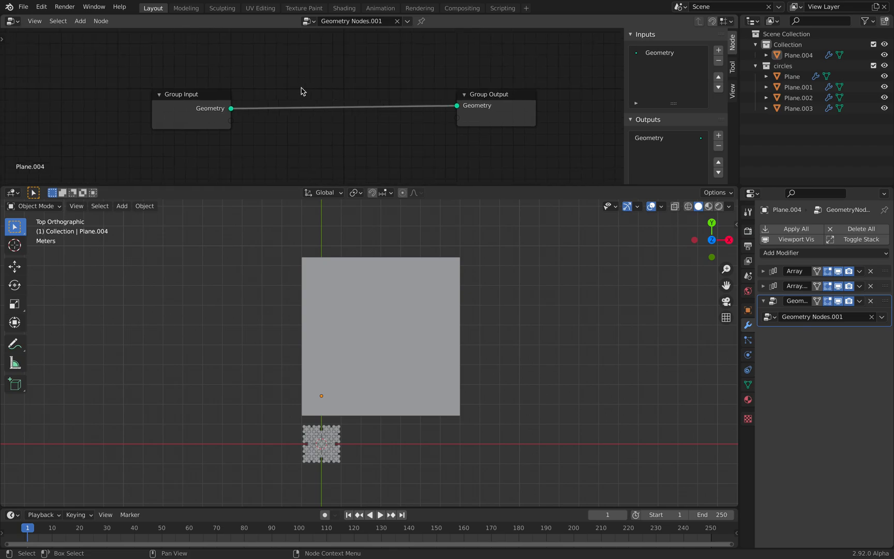
left_click(79, 21)
type("is")
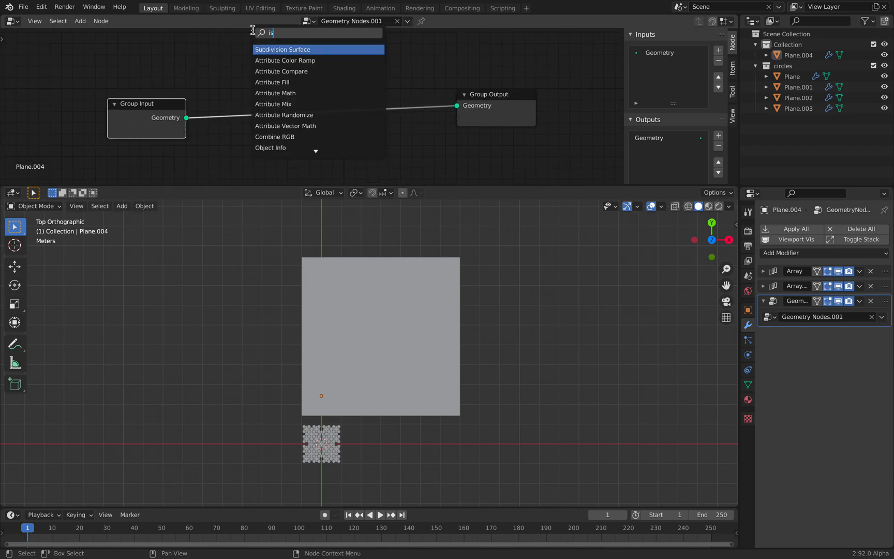
type("insta")
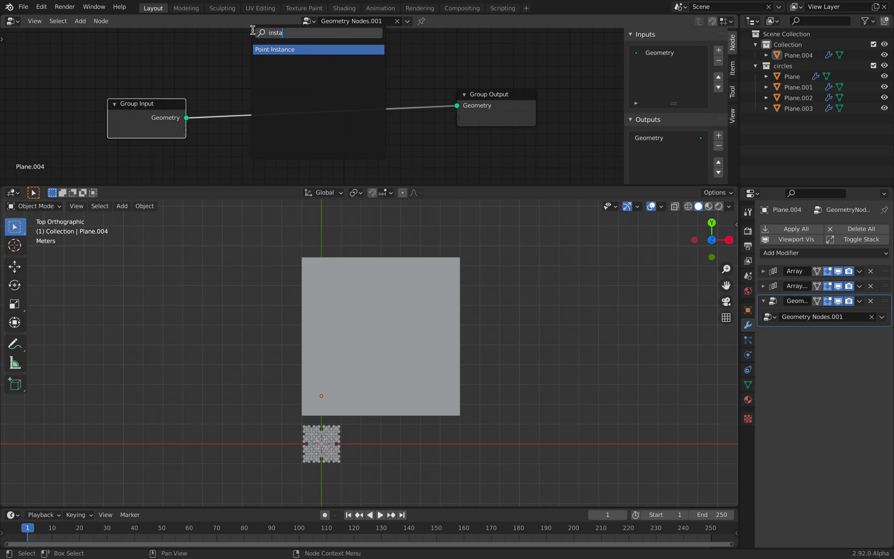
left_click(275, 49)
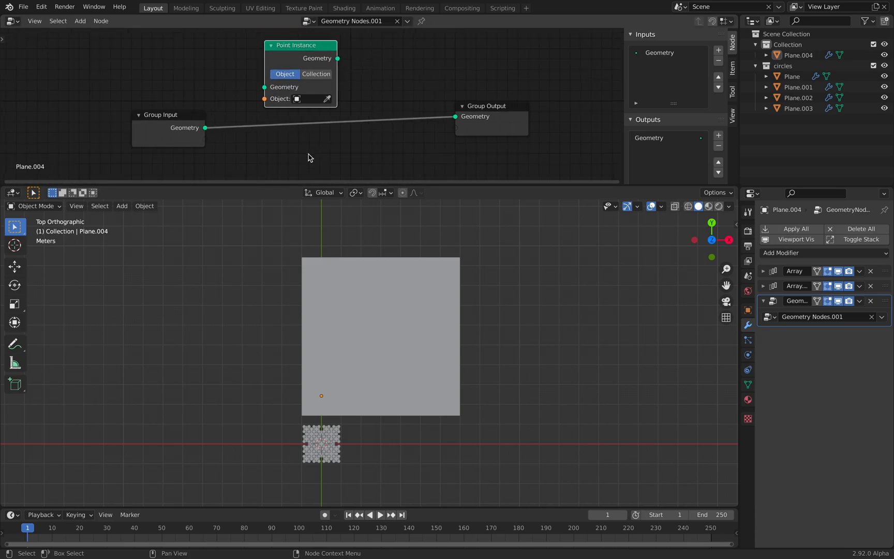
left_click(317, 73)
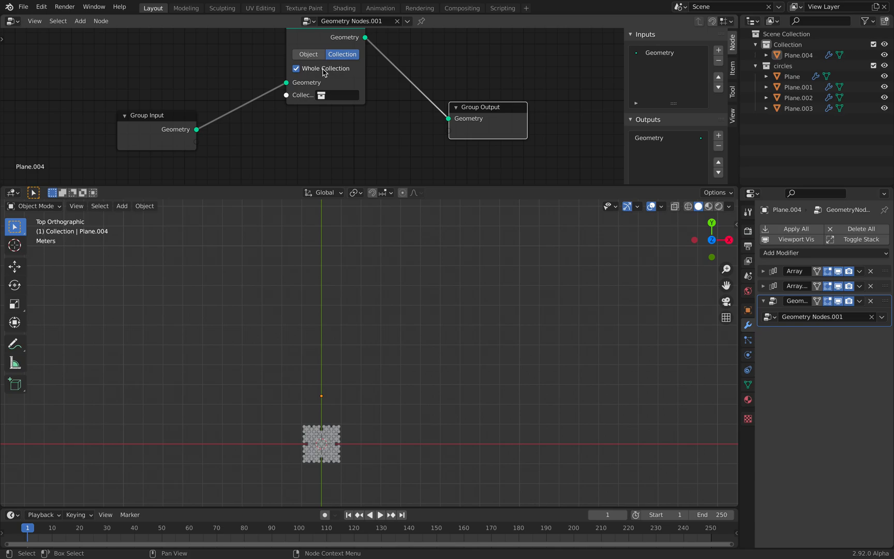
Set the Point Instance node to Collection mode using the 'circles' collection.
left_click(296, 69)
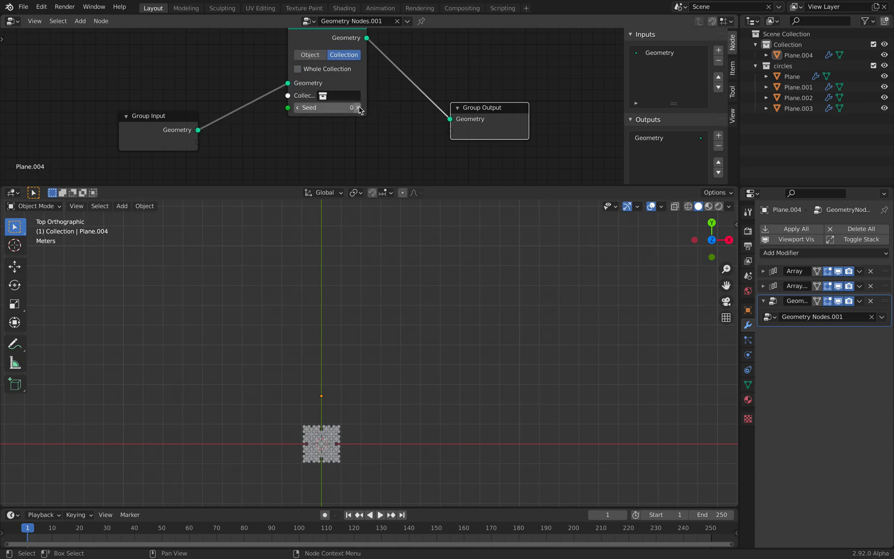
left_click(323, 95)
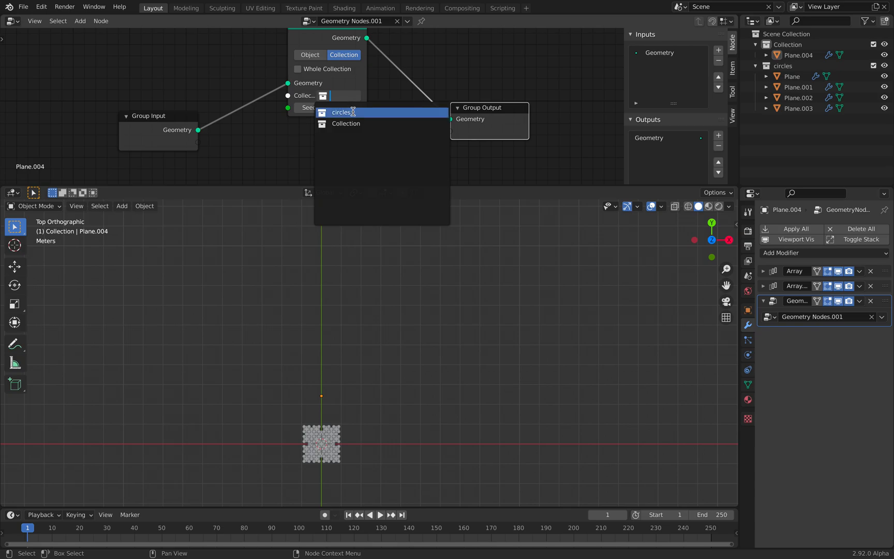
left_click(342, 112)
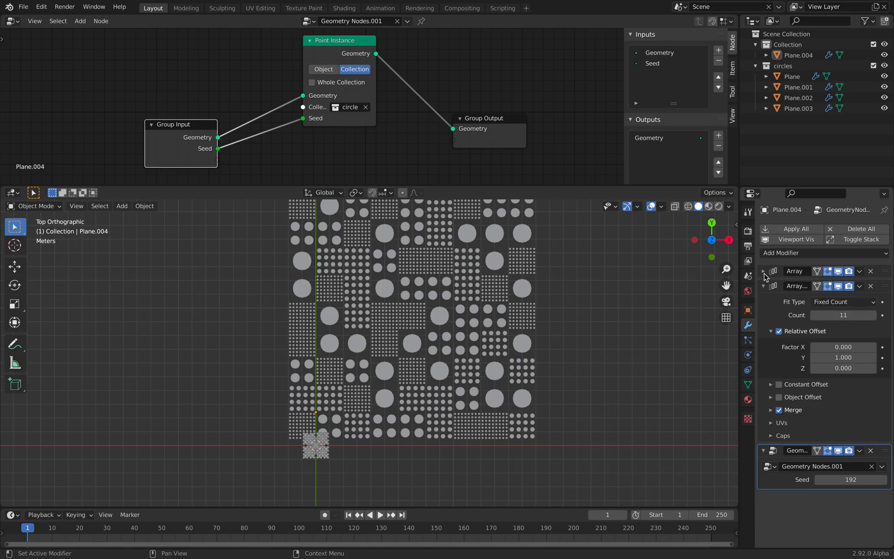
Expand the first Array modifier and raise its tile count toward 24.
left_click(882, 300)
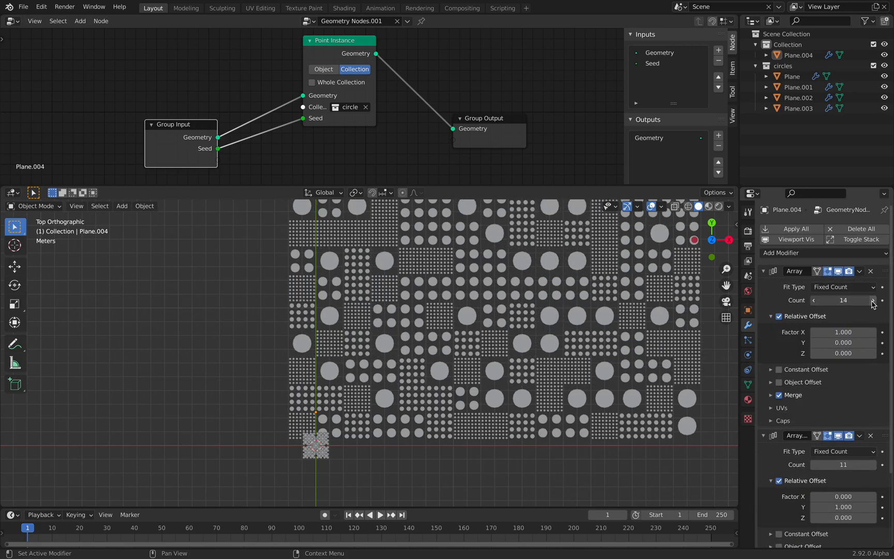
left_click(877, 301)
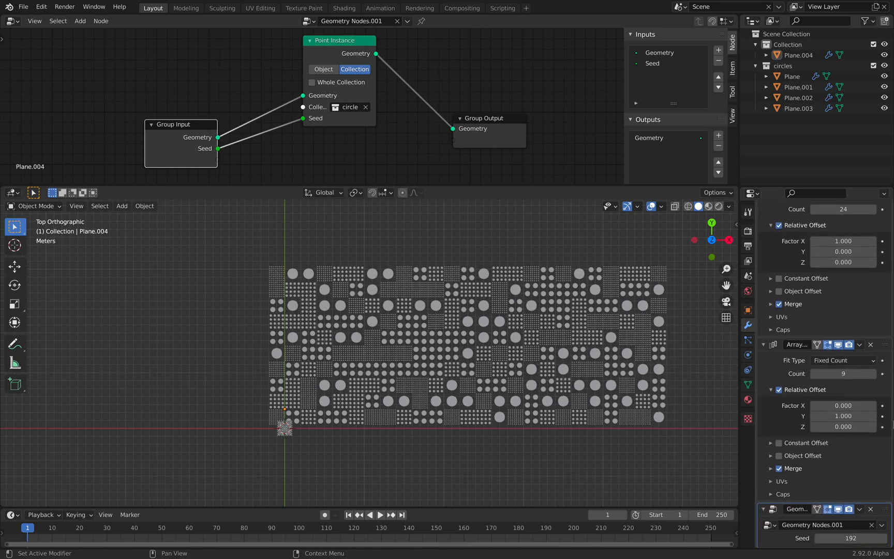
left_click(882, 538)
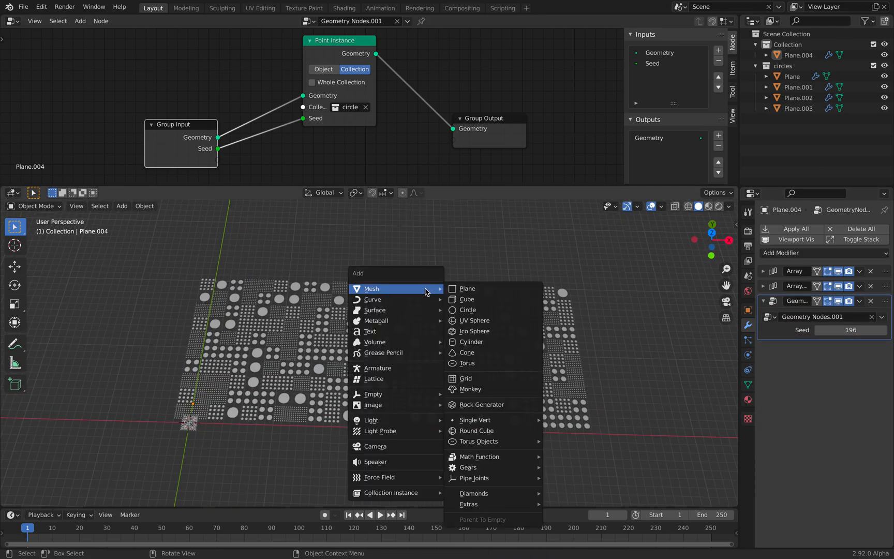
mouse_move(468, 352)
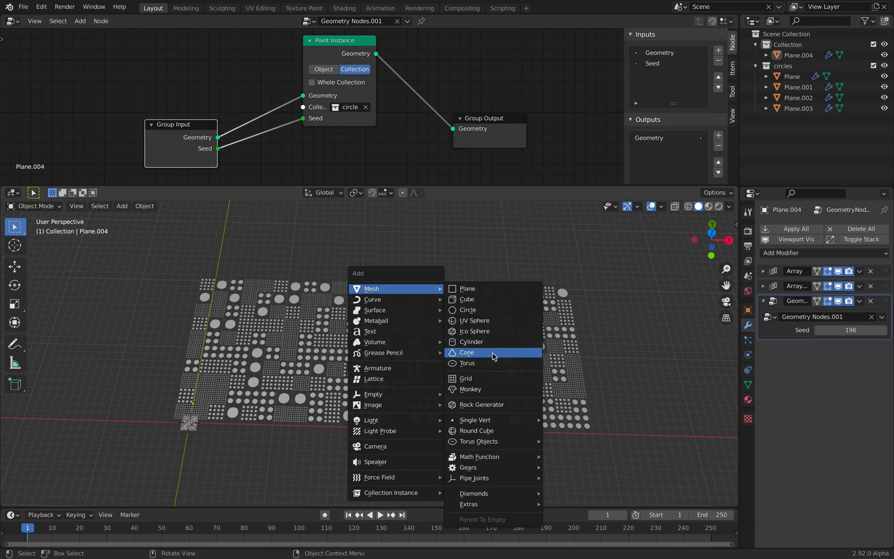
mouse_move(493, 364)
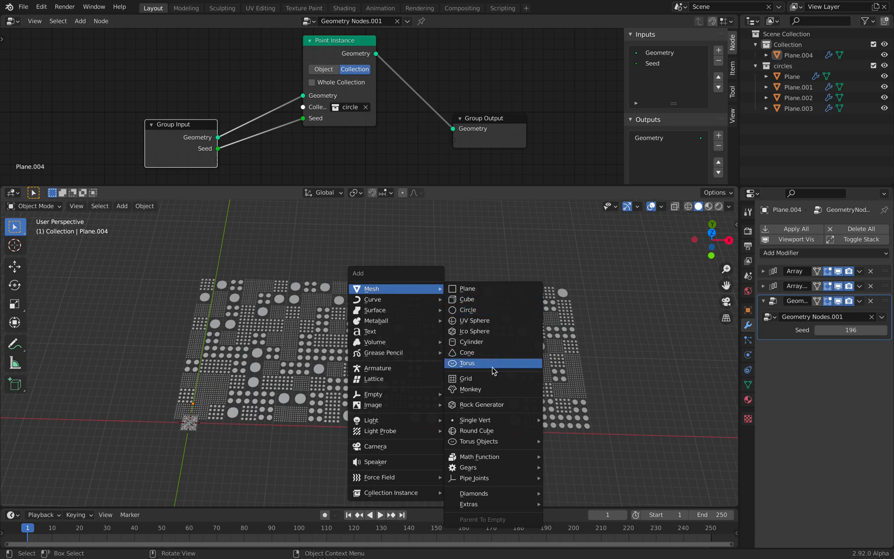
mouse_move(491, 367)
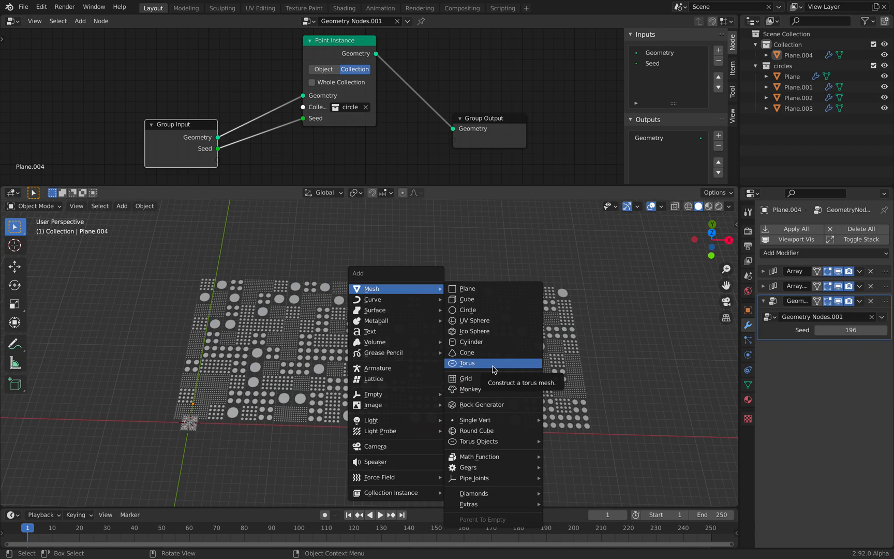
Add a torus mesh on top of the tile pattern.
left_click(467, 363)
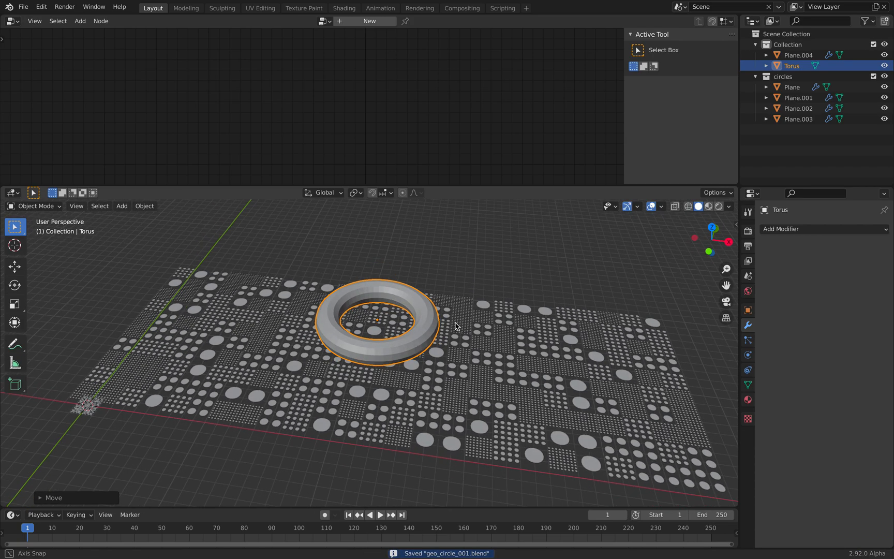
mouse_move(455, 318)
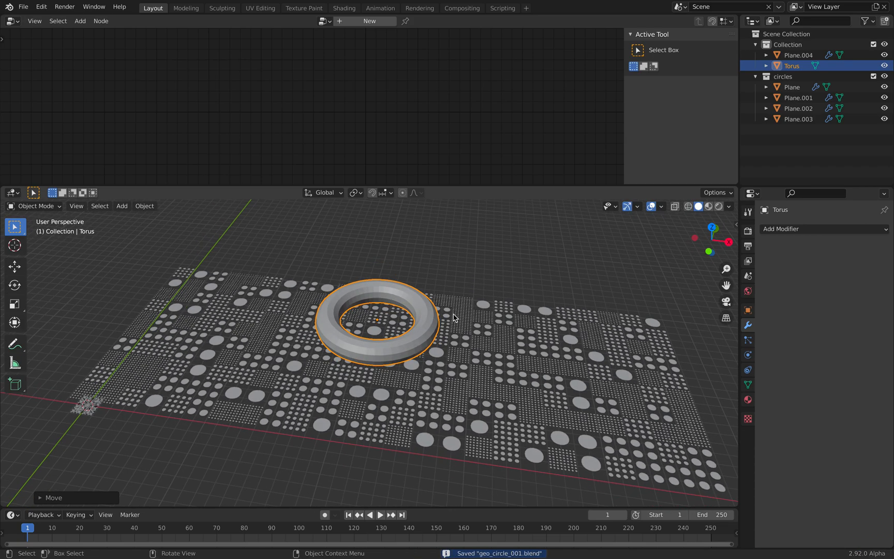
left_click(799, 55)
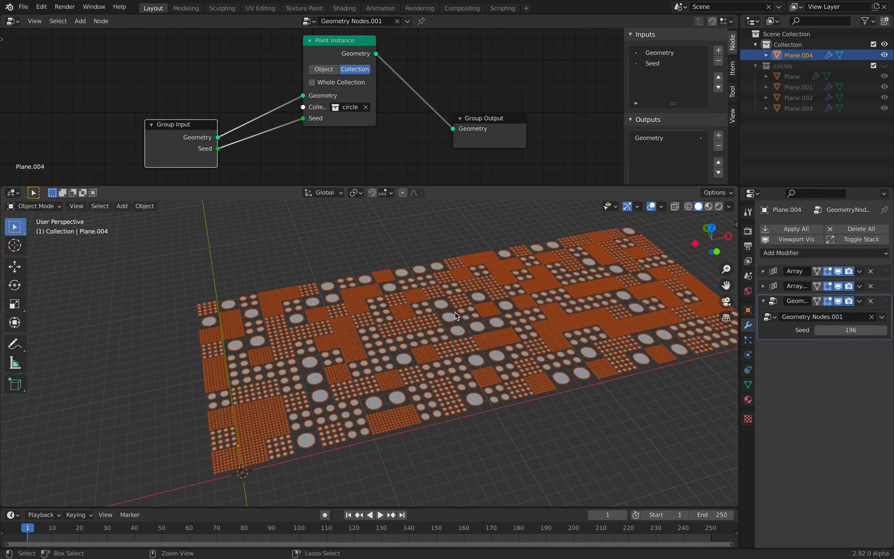
Export only the selected Plane.004 to geo_circle_001.abc as Alembic.
left_click(23, 6)
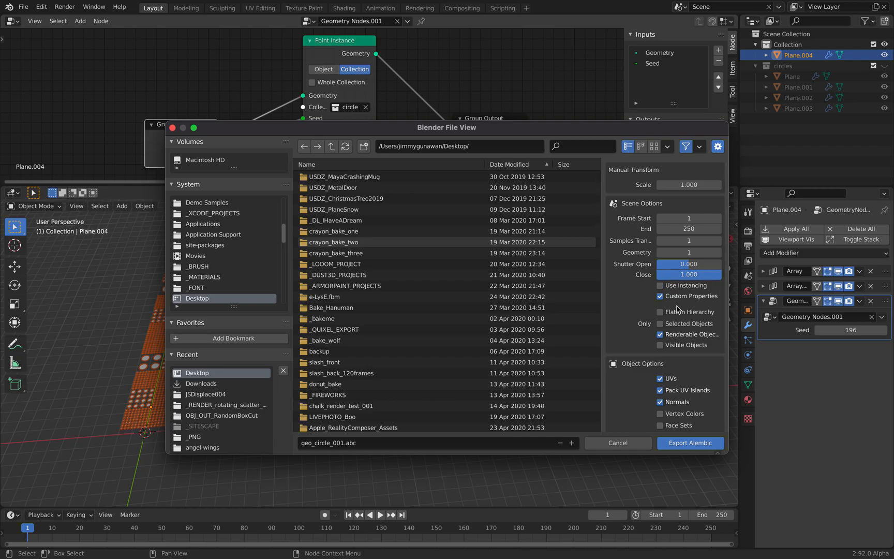
mouse_move(678, 312)
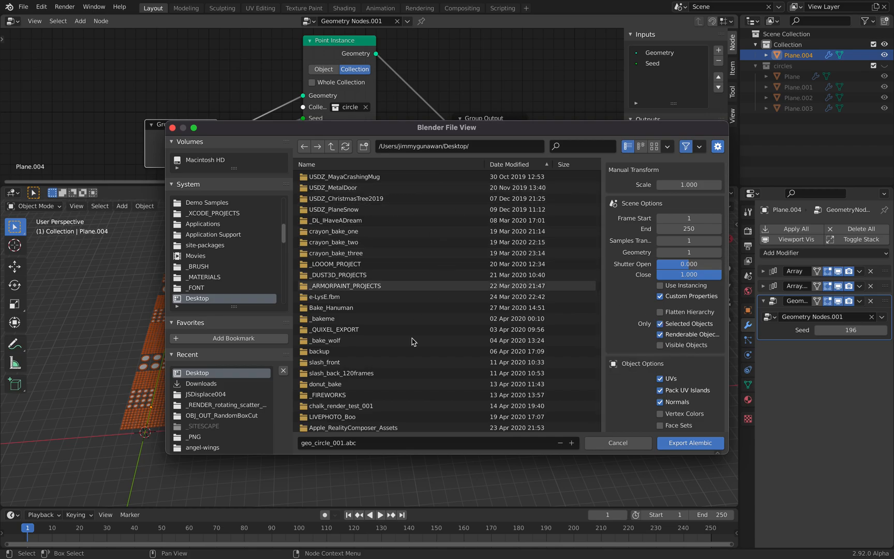
left_click(690, 443)
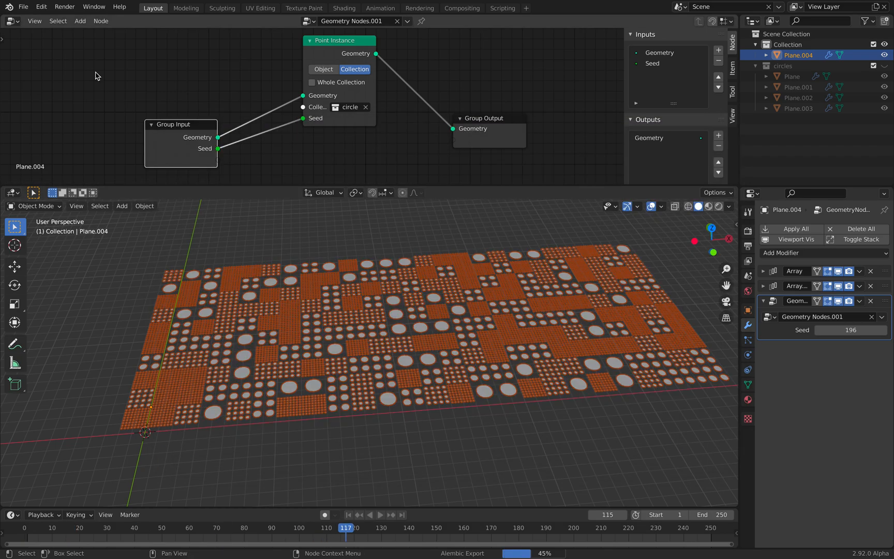
Import geo_circle_001.abc from the Desktop as a new Plane_004 object.
left_click(23, 8)
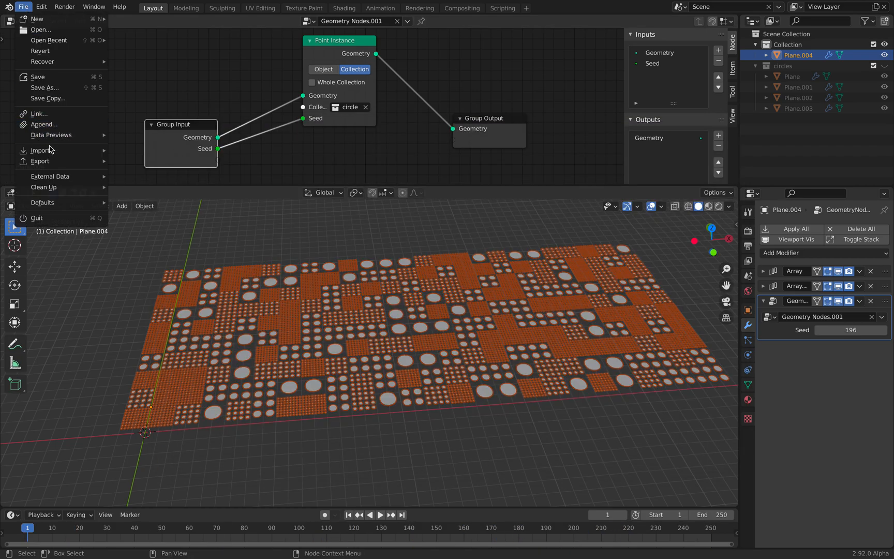
left_click(40, 150)
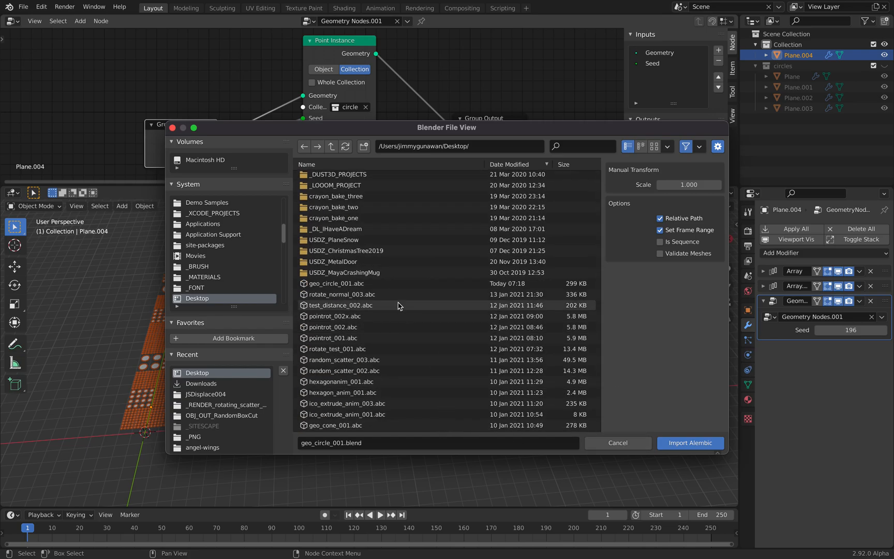
left_click(336, 283)
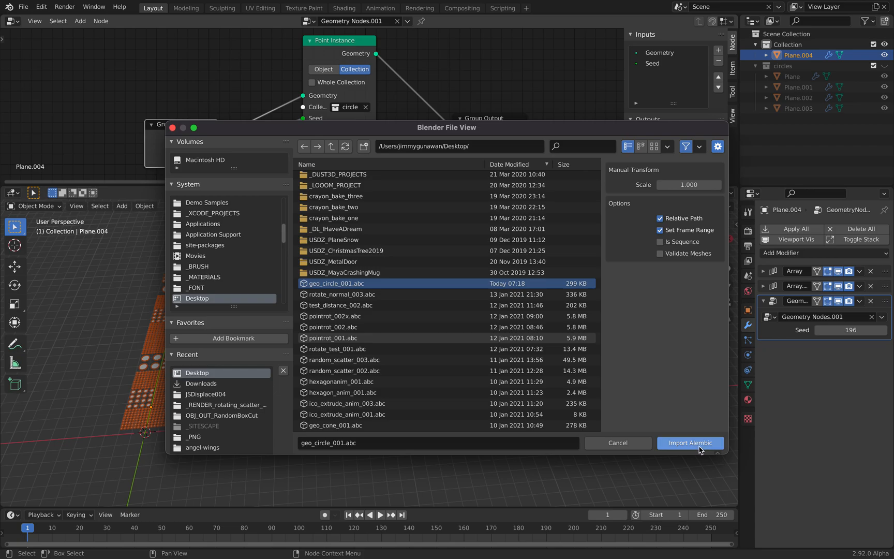
left_click(689, 442)
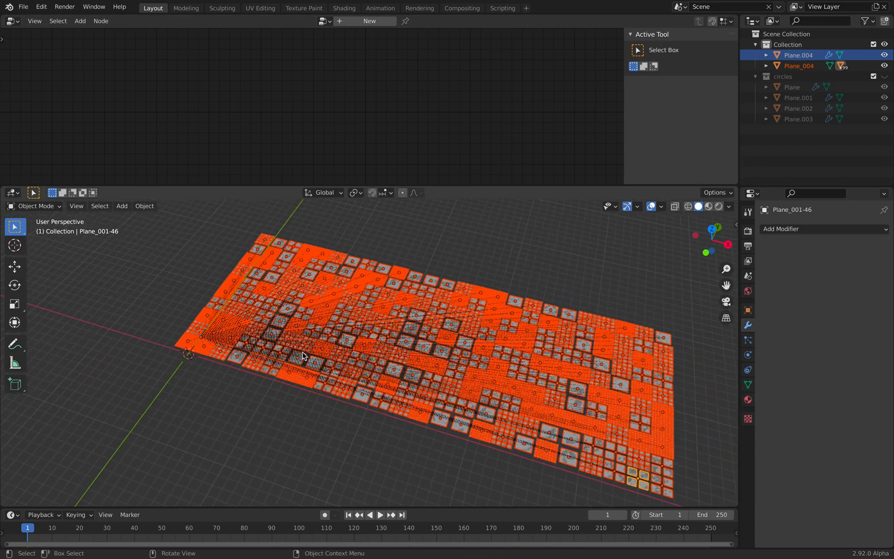
Switch to top view and select the imported Plane_004 tile grid to offset it.
left_click(798, 66)
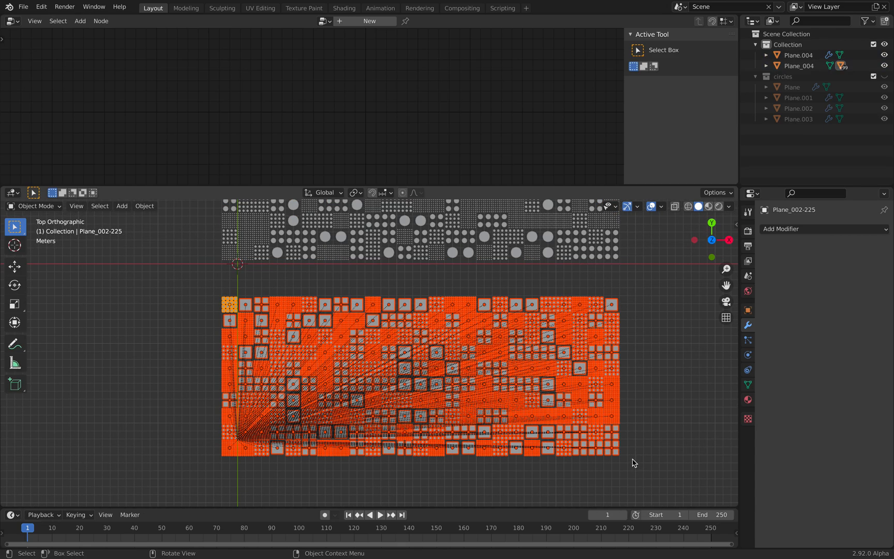
left_click(593, 370)
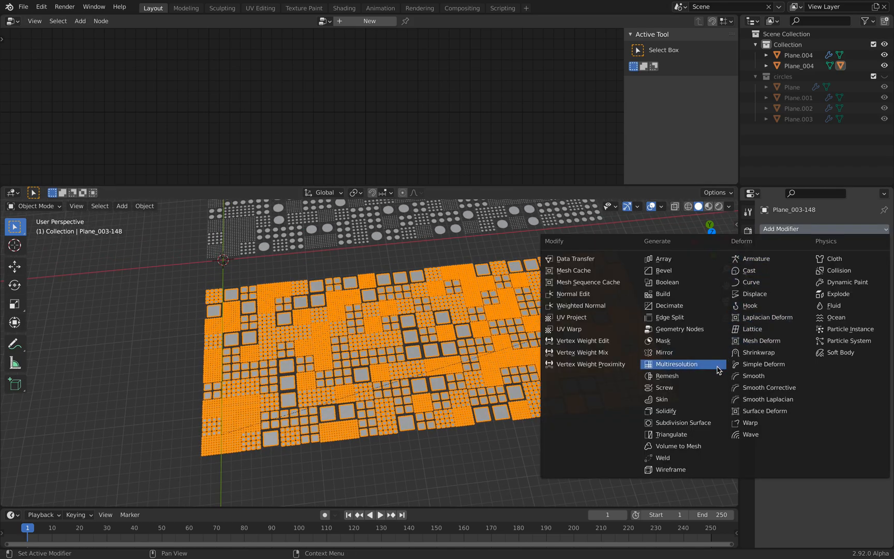
Add a Solidify modifier with 1.84 m thickness to the imported tiles.
left_click(664, 410)
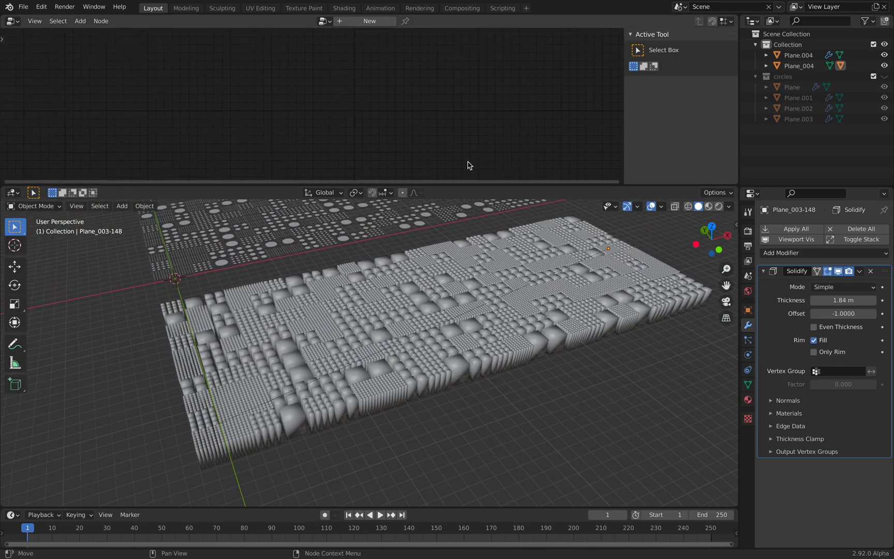
mouse_move(445, 110)
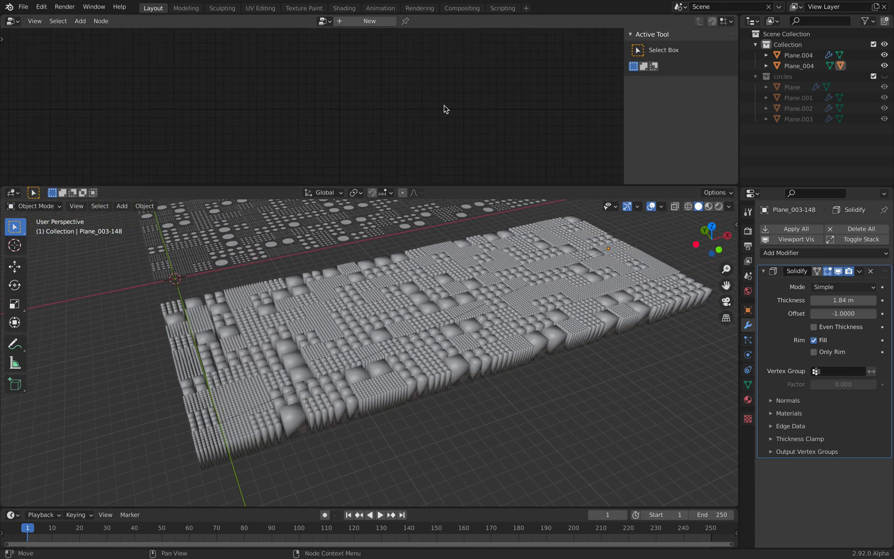